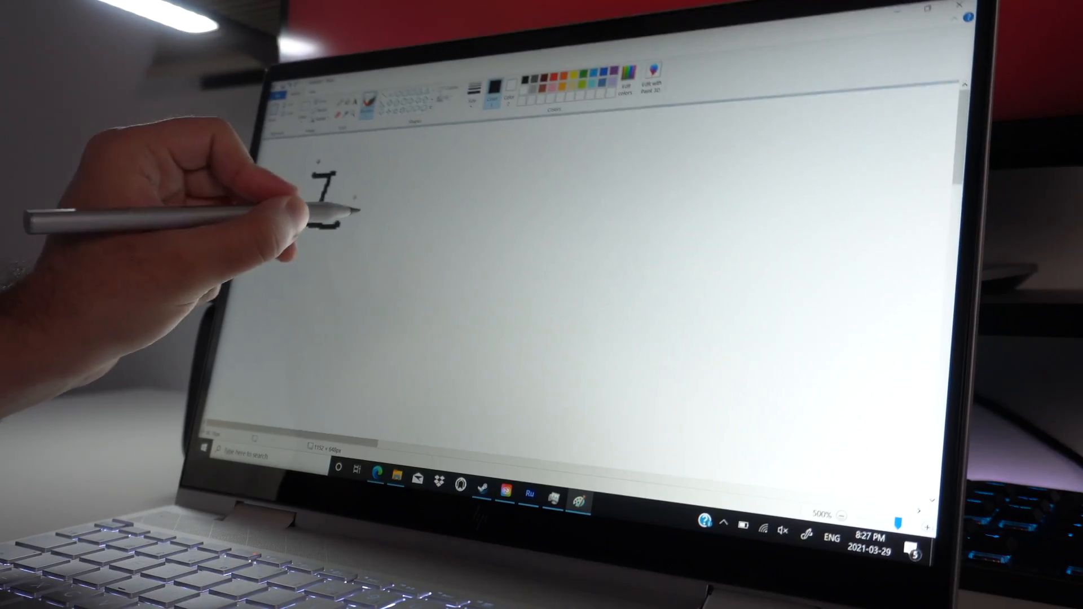
# Draw a short black pen stroke across the blank Paint canvas
pyautogui.moveTo(317, 193); pyautogui.dragTo(546, 234)
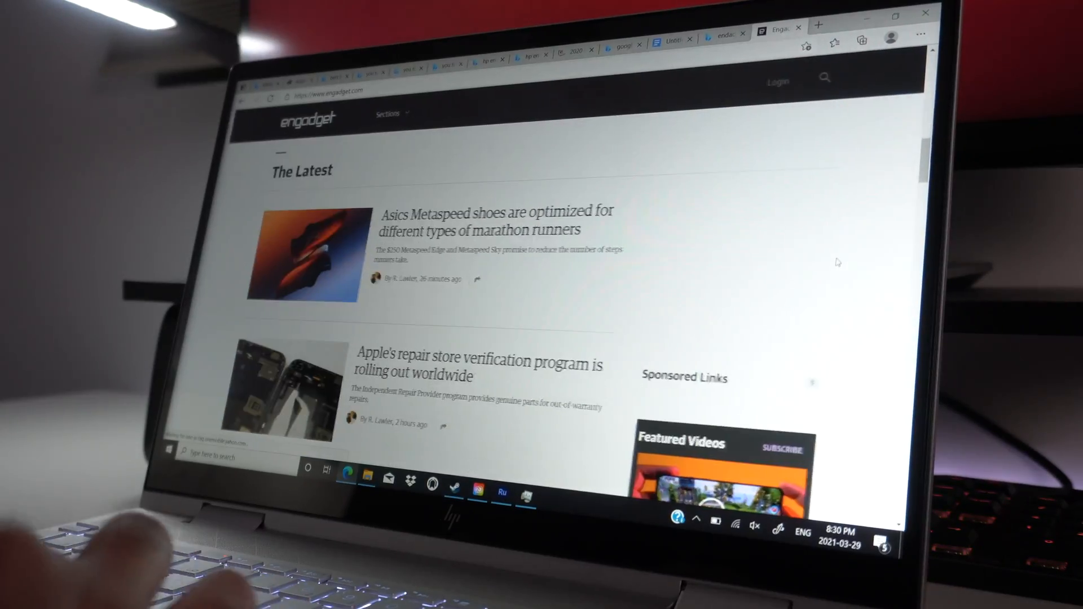
# Scroll down through the Engadget article on T-Mobile and Google Messages
pyautogui.scroll(-3)
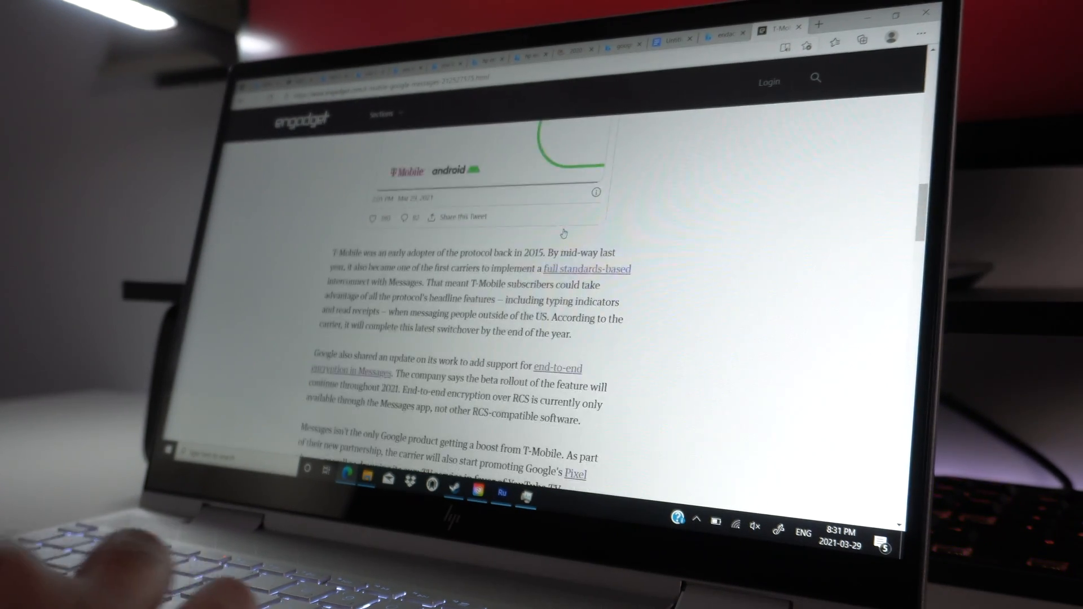
pyautogui.scroll(-3)
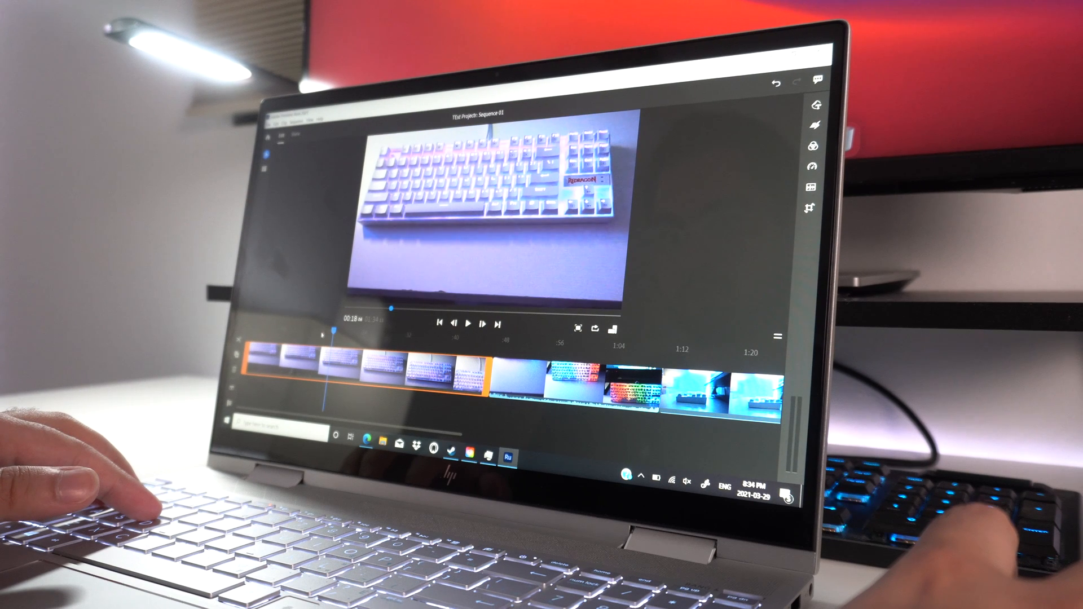
# Move the playhead to about 29 seconds, apply the Brightly preset, and select the second clip
pyautogui.click(470, 325)
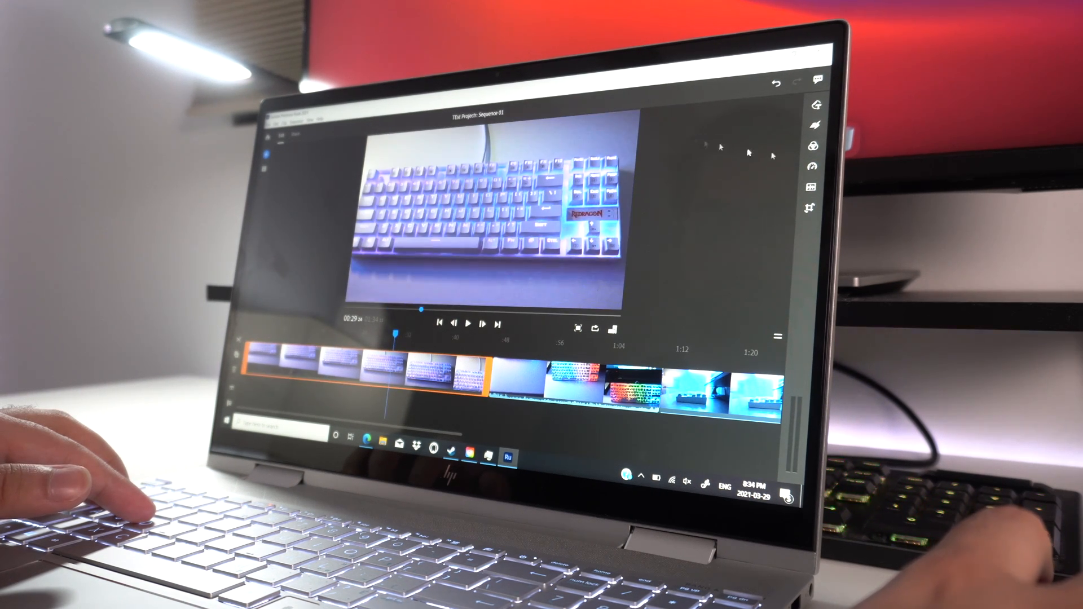
pyautogui.click(811, 146)
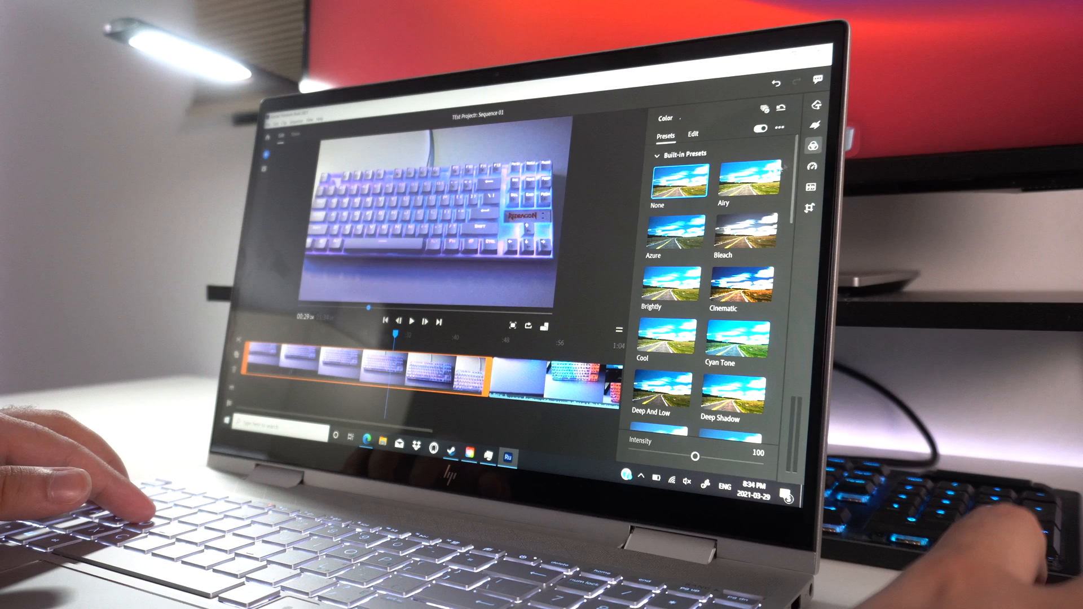
pyautogui.click(748, 287)
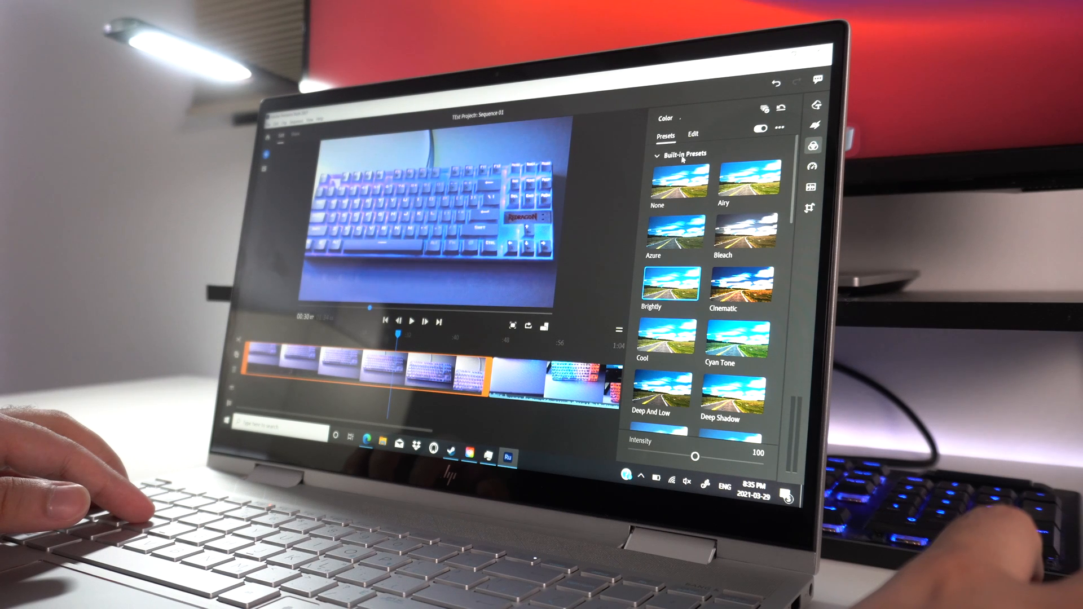
pyautogui.rightClick(432, 373)
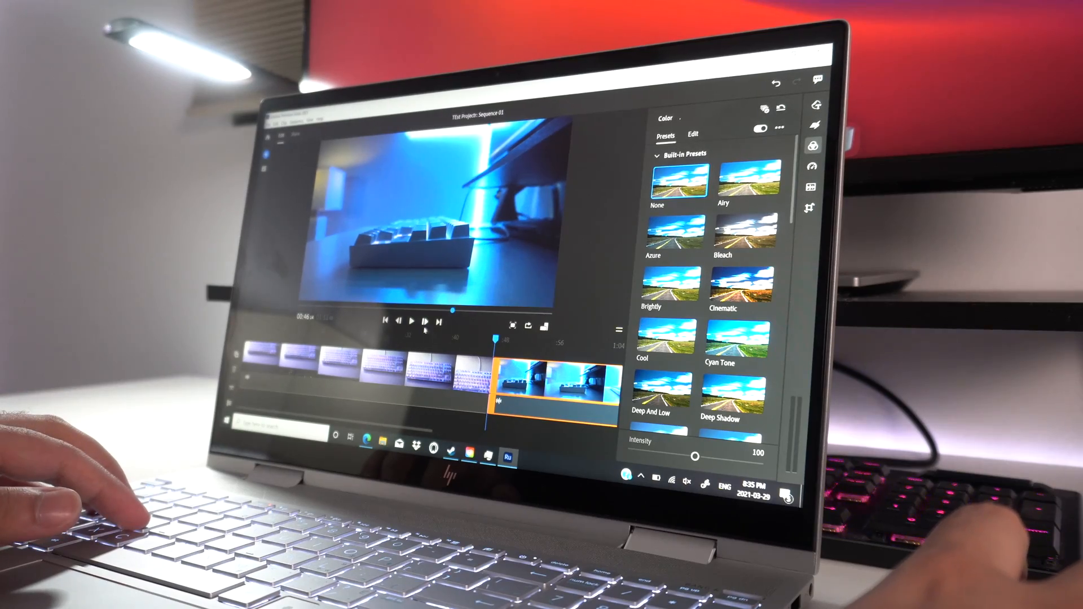
pyautogui.click(412, 323)
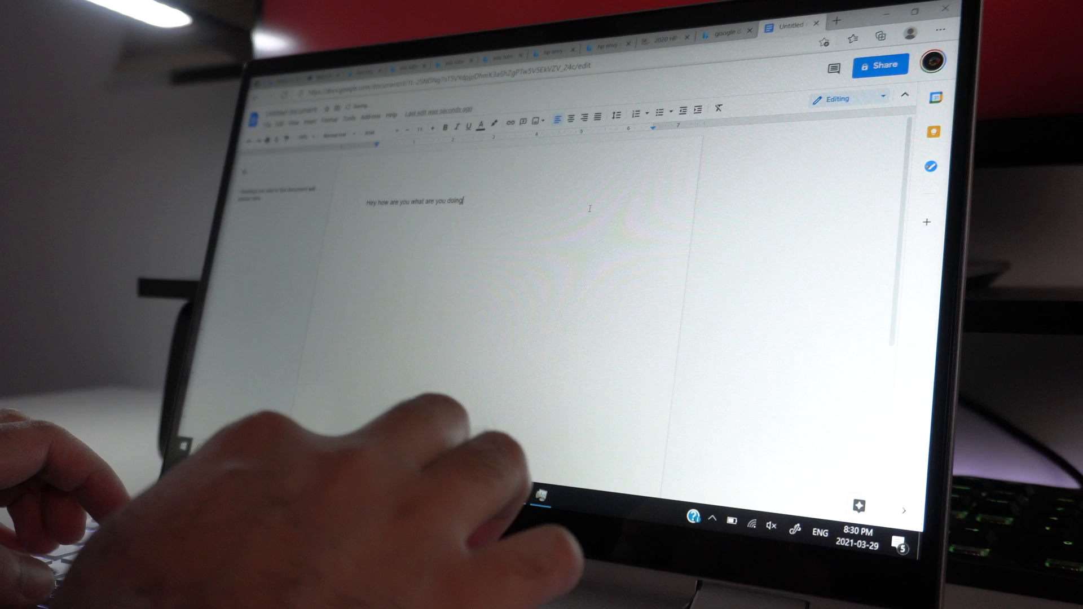
# Append ', this is a test' to the end of the greeting sentence
pyautogui.write(', this is a test')
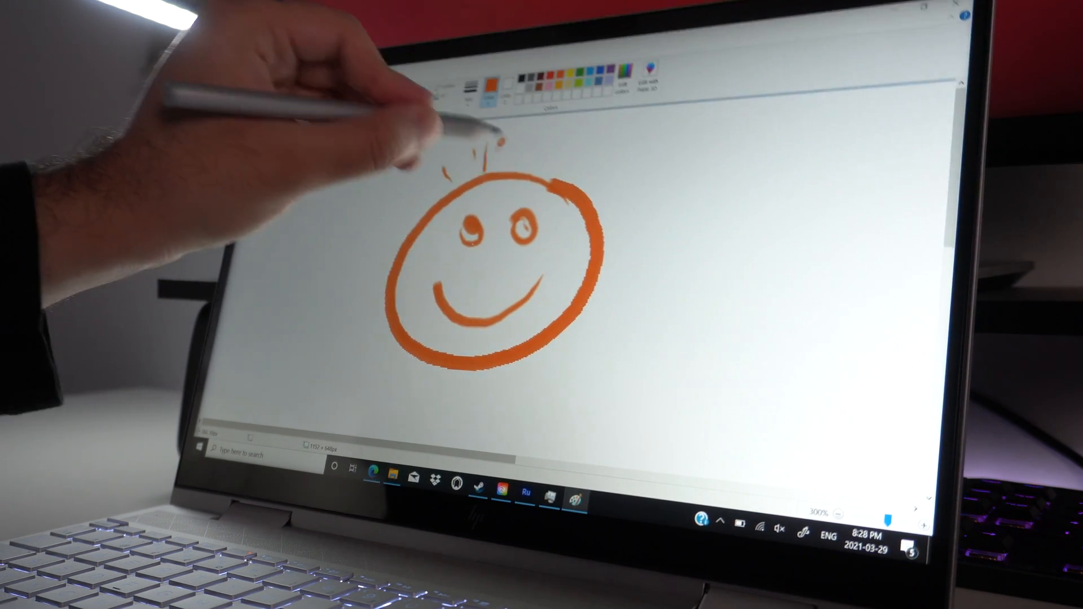
# Draw an extra orange brush stroke above the smiley face
pyautogui.moveTo(504, 145); pyautogui.dragTo(614, 159)
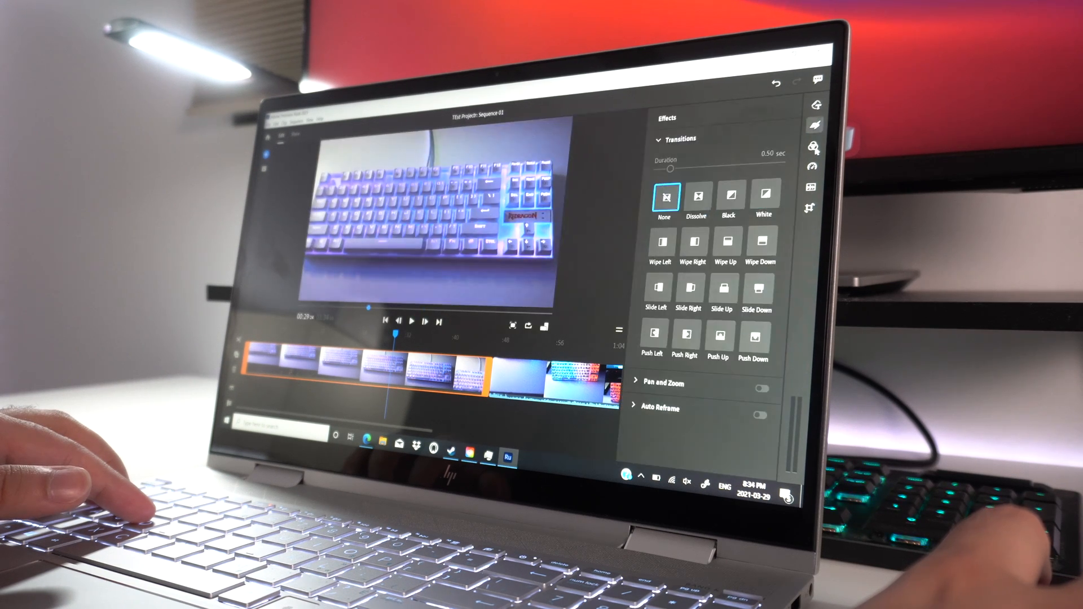
# Preview the Bleach preset on the keyboard clip, then switch it to Brightly
pyautogui.click(812, 146)
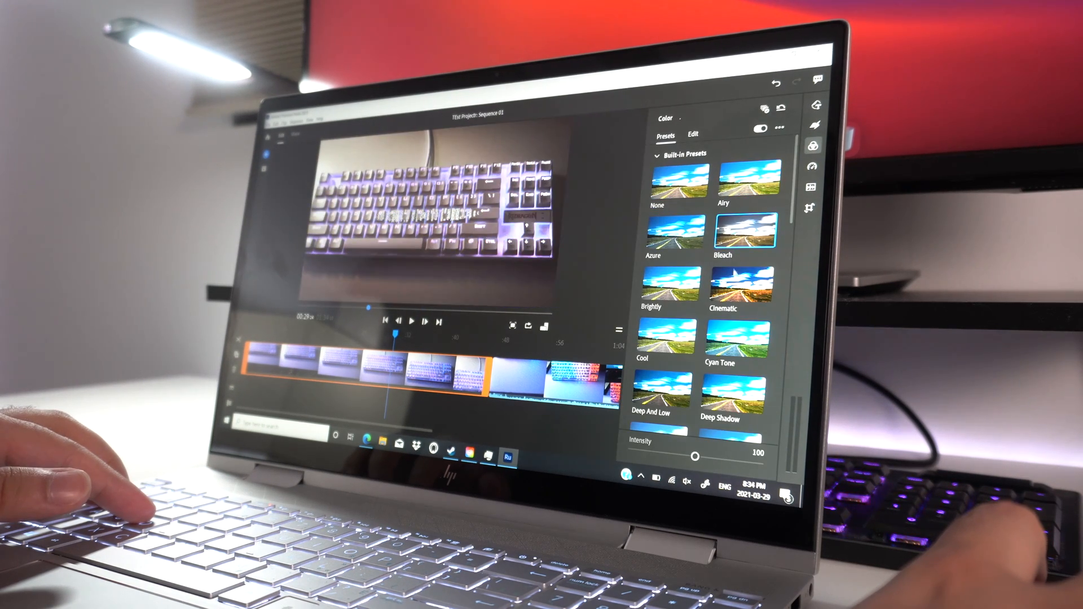
pyautogui.click(673, 283)
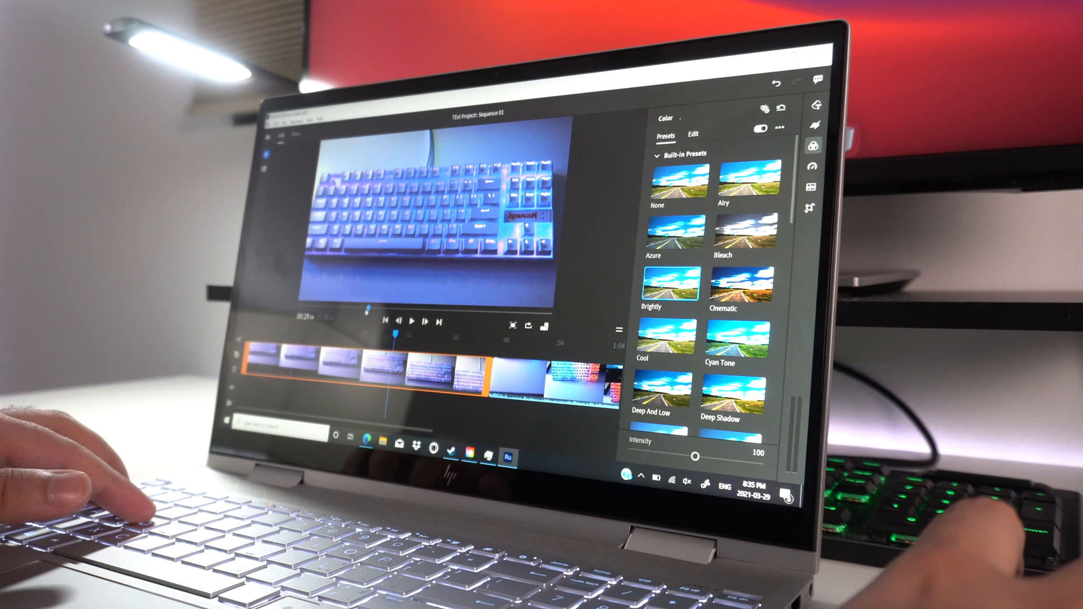